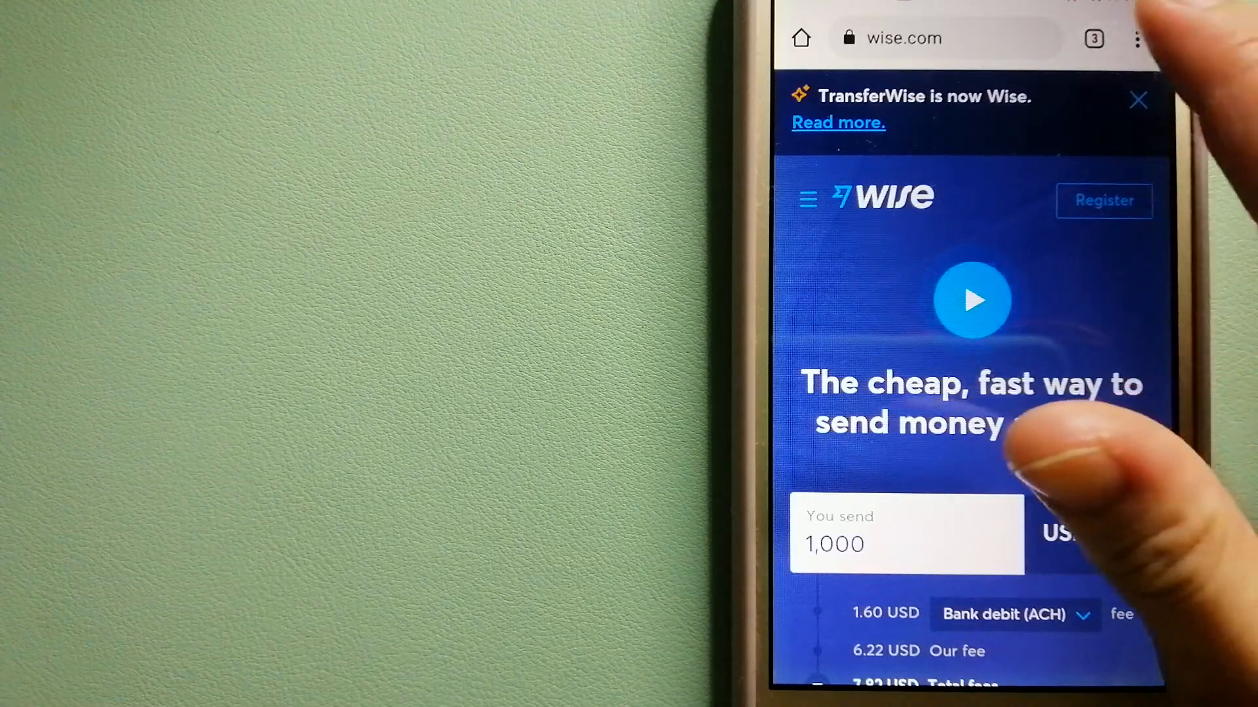
Leave the Skrill page and show the open tabs for Wise, Skrill and WorldRemit.
click(1092, 38)
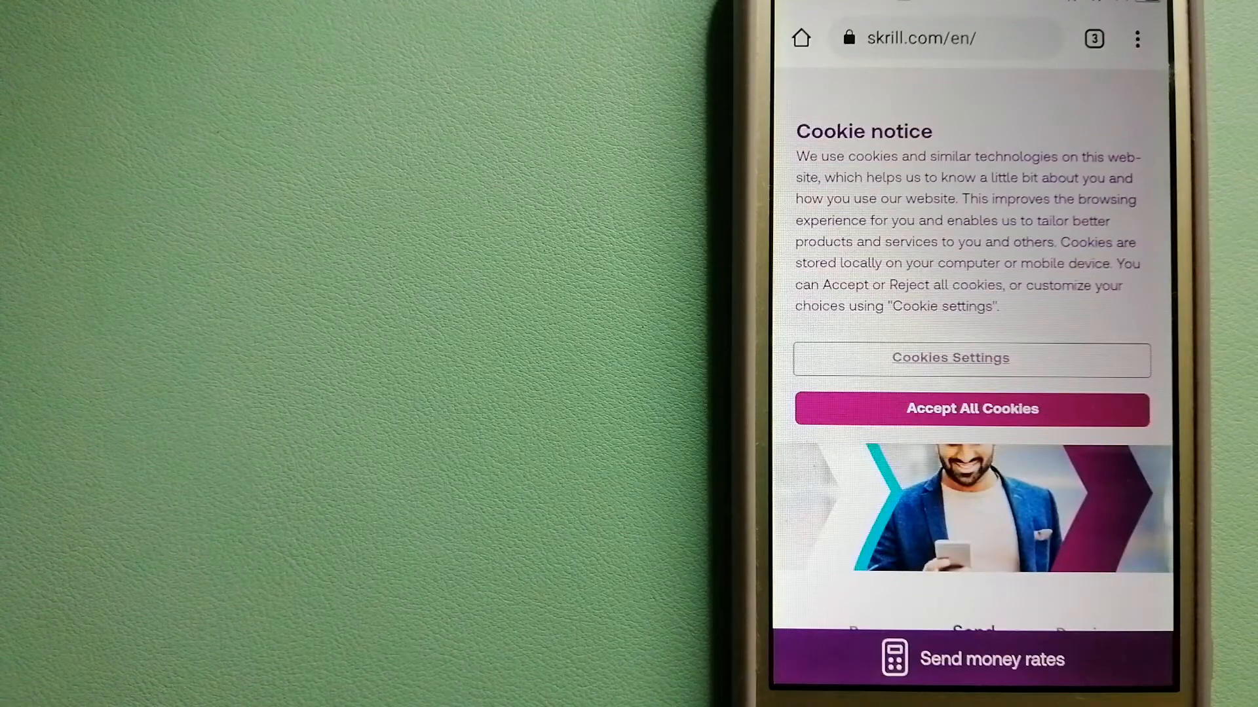
click(1093, 38)
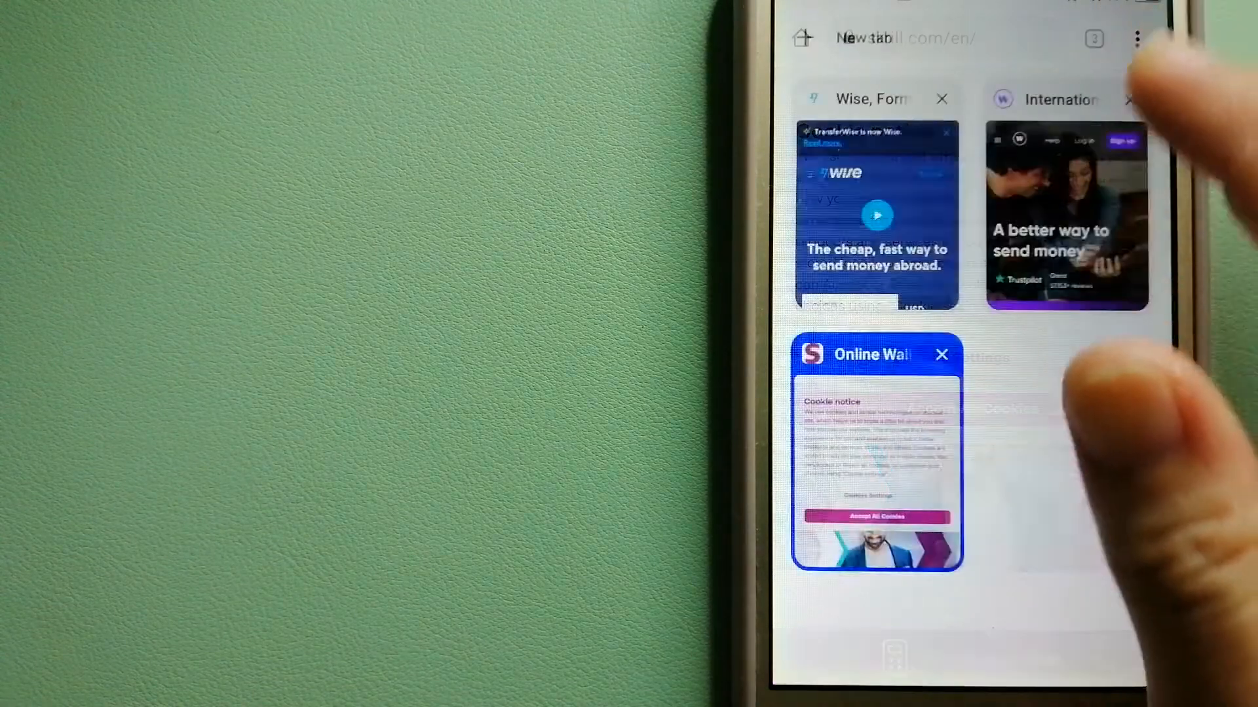